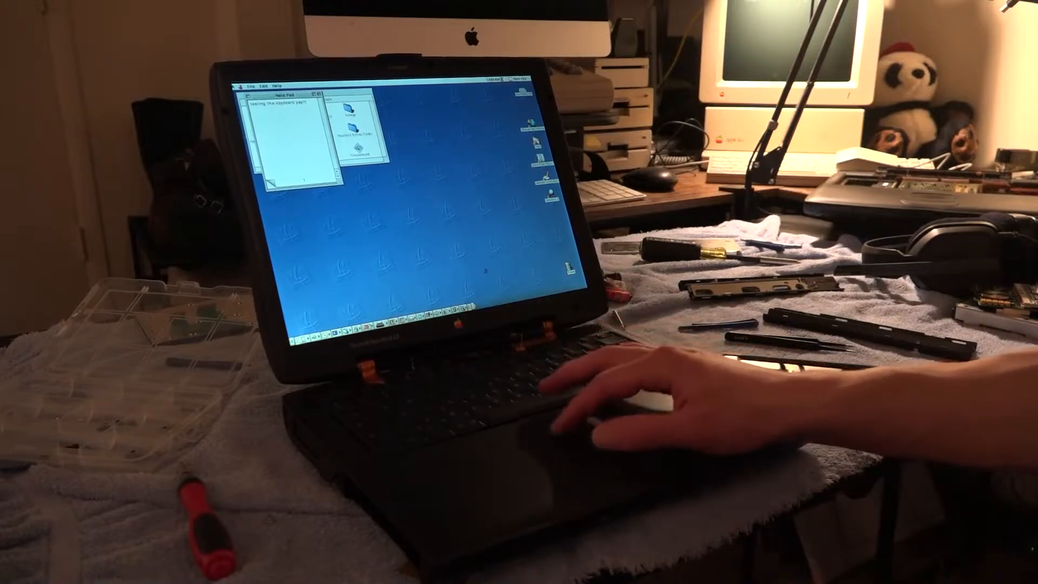
Step: Leave Note Pad for the Finder and pull down the Finder's File menu
{"action": "left_click", "coordinate": [260, 82]}
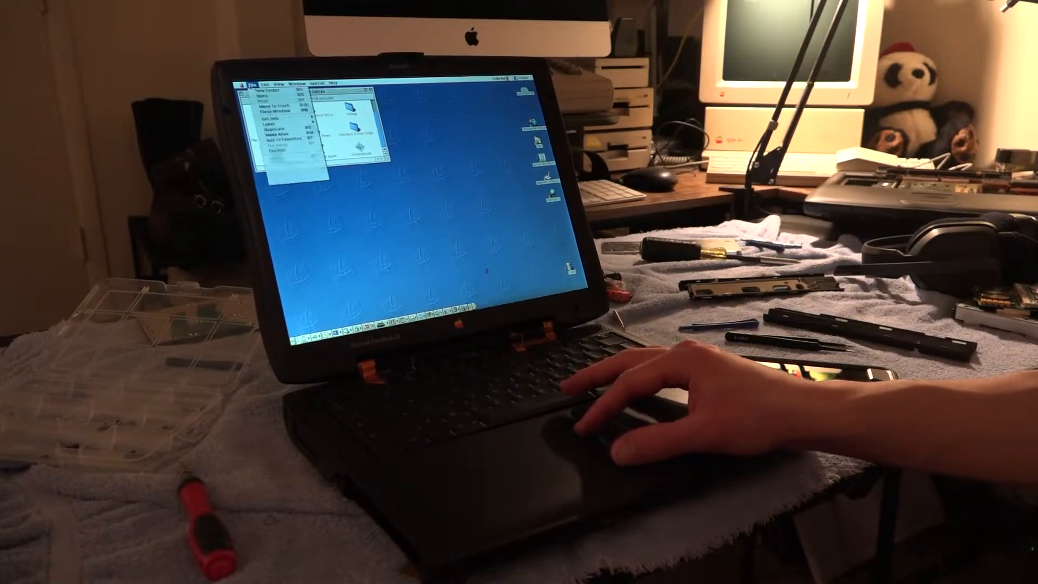